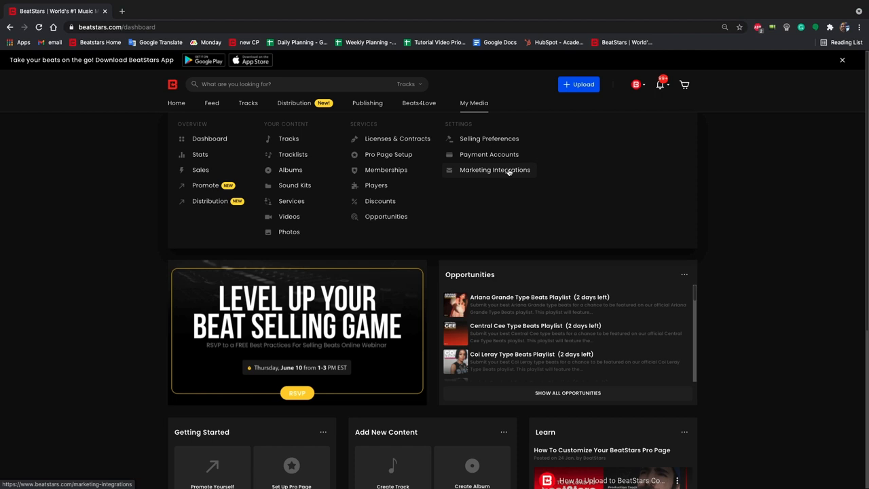
- Connect and authorize the AWeber account from the Marketing Integrations page
left_click(494, 169)
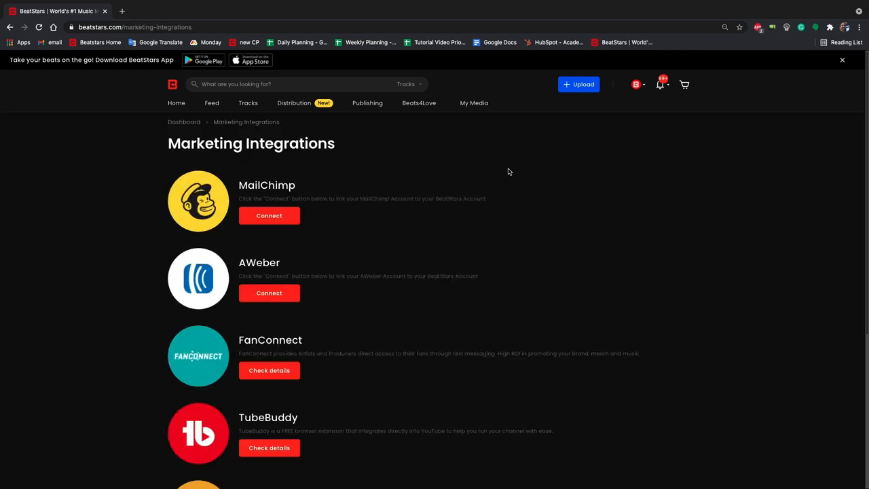
mouse_move(279, 280)
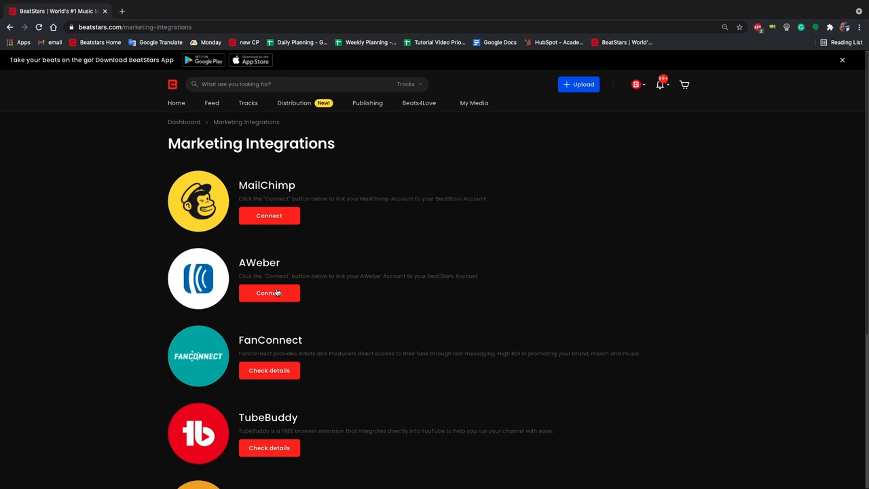
left_click(269, 294)
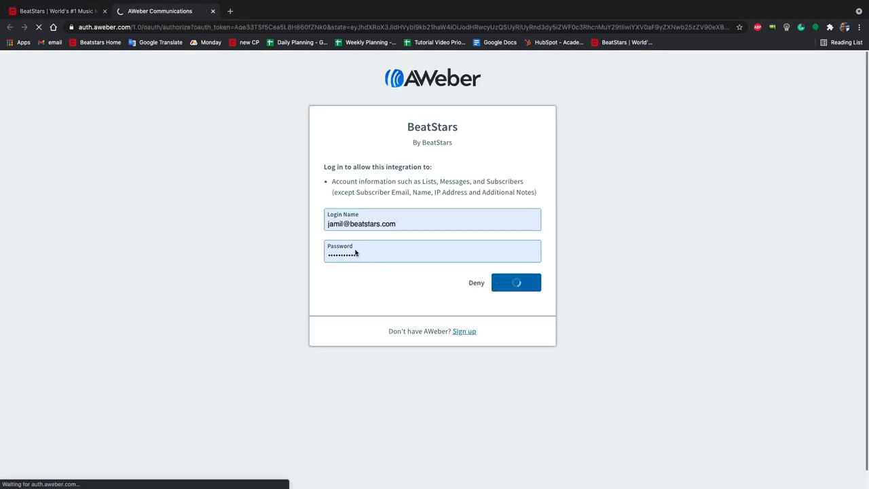
left_click(516, 283)
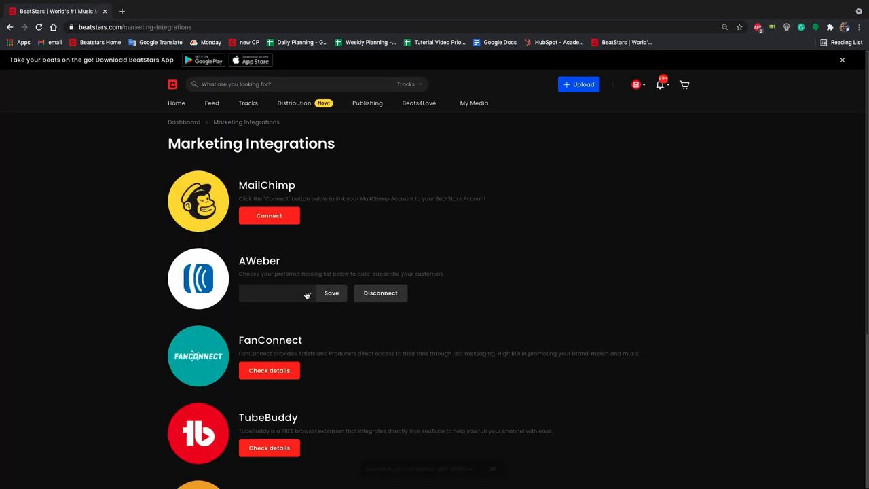
- Choose the AWeber mailing list for new subscribers and save it
left_click(274, 293)
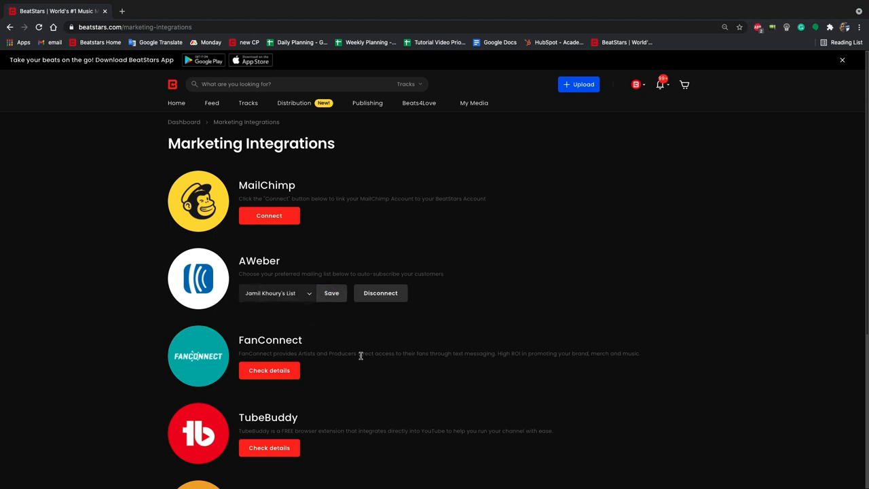
left_click(331, 293)
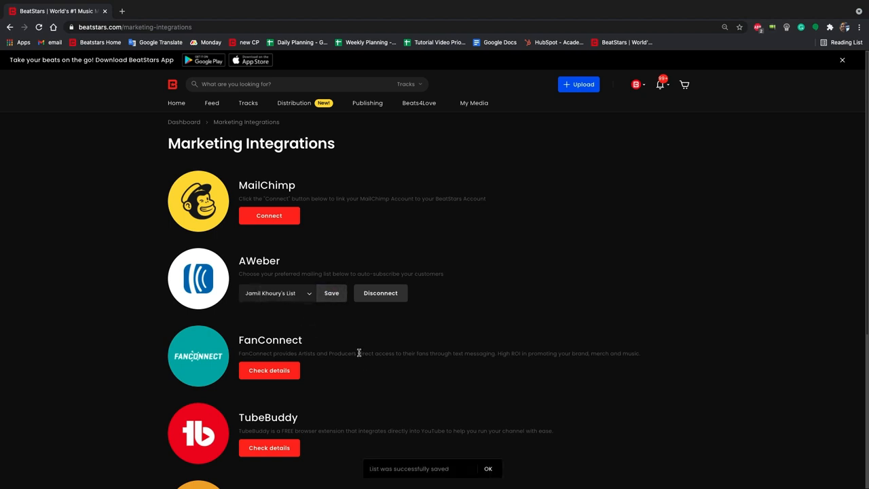
left_click(474, 103)
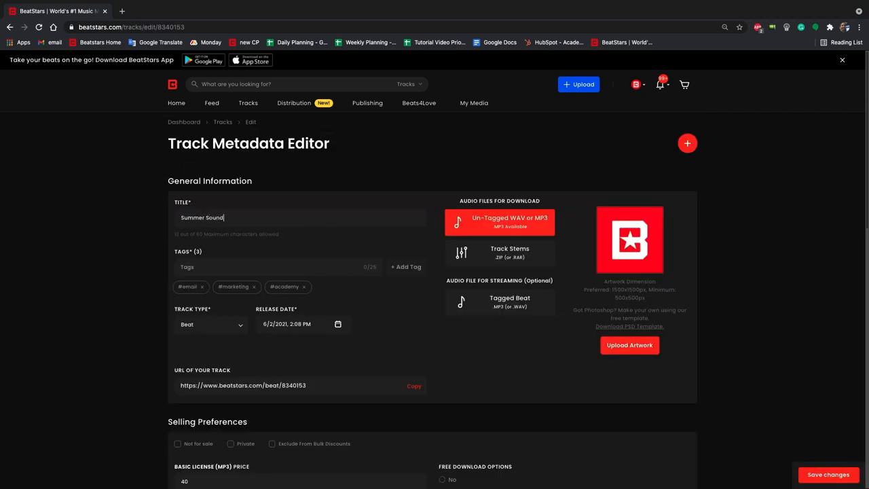
- Tag Summer Sound 'tropical' and set its free download to capture email only
type("tropical")
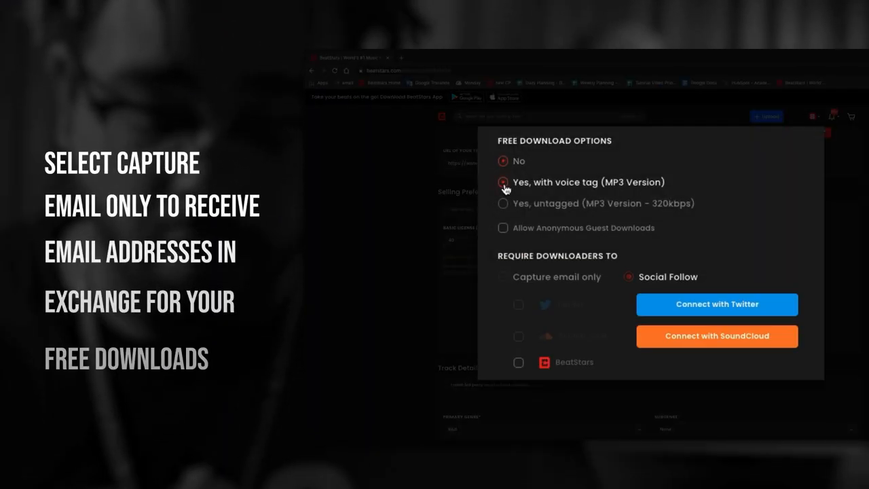
left_click(502, 277)
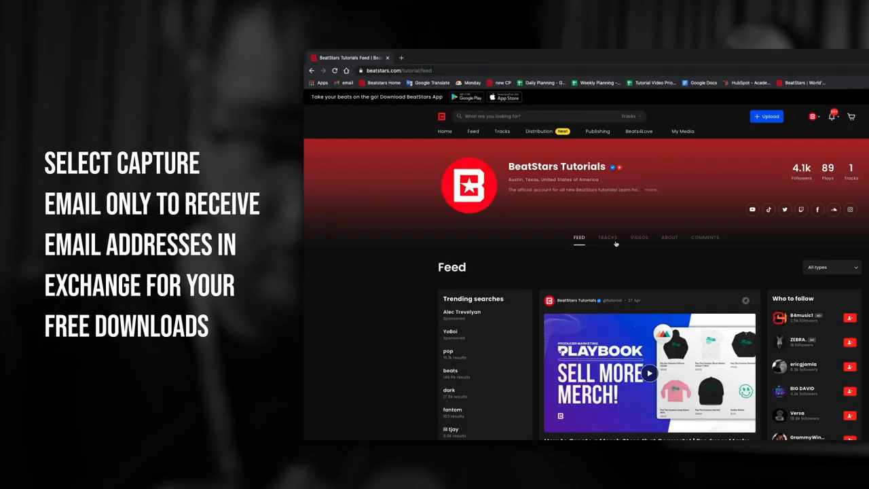
- Test the free download form for Summer Sound from the profile's tracks listing
left_click(608, 236)
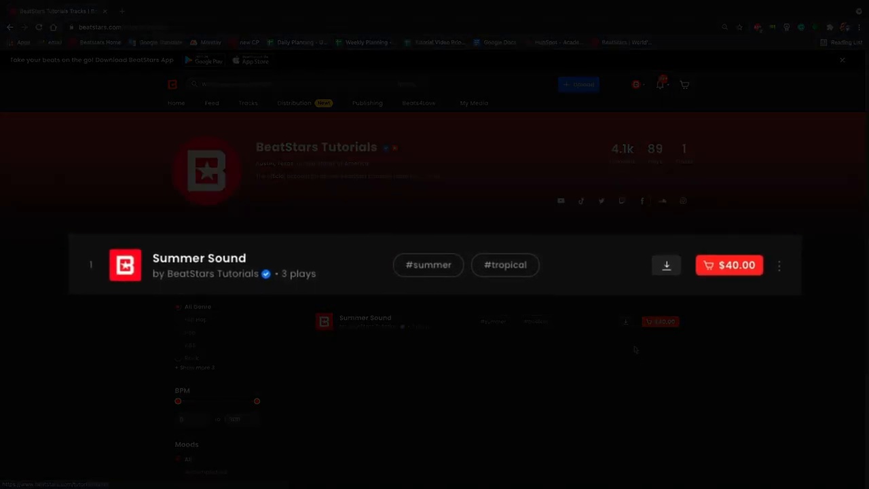
left_click(665, 265)
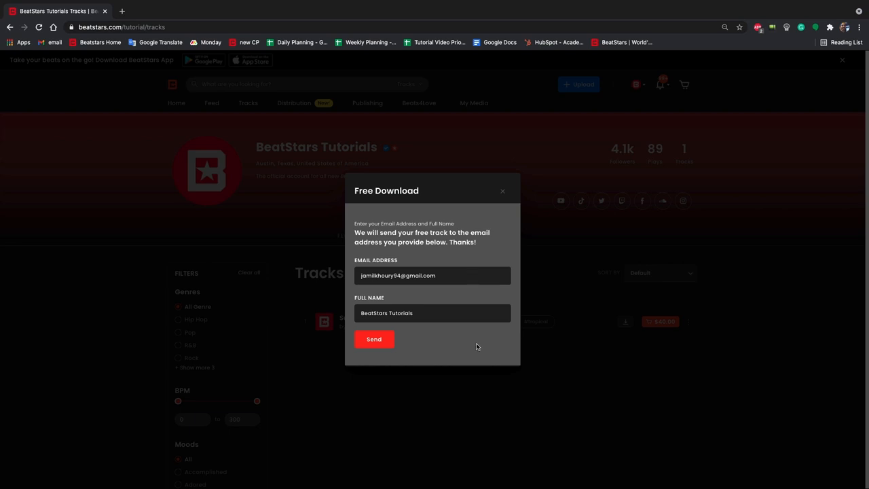
left_click(373, 339)
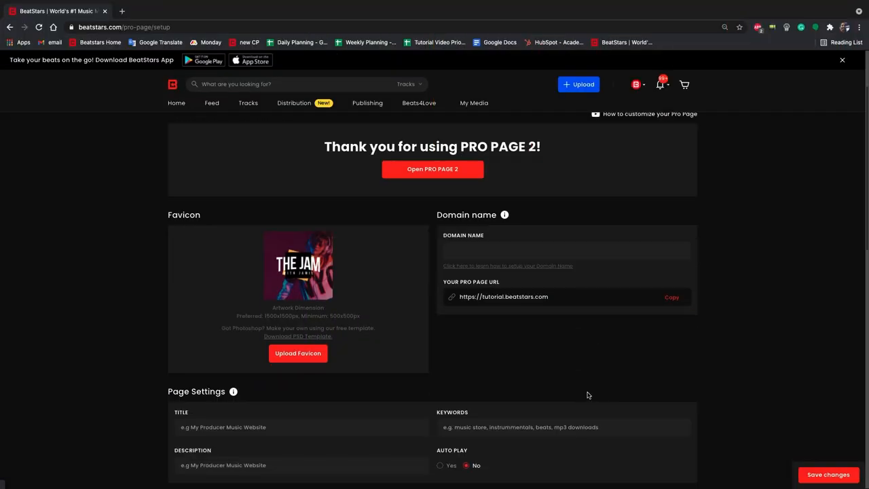
- Link the AWeber list to the Pro Page's Contact List Builder subscription form
scroll("down", 3)
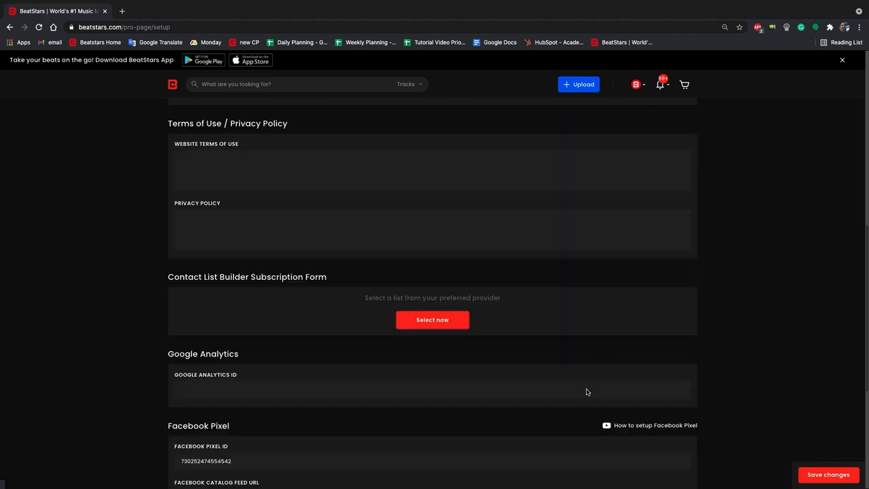
scroll("down", 3)
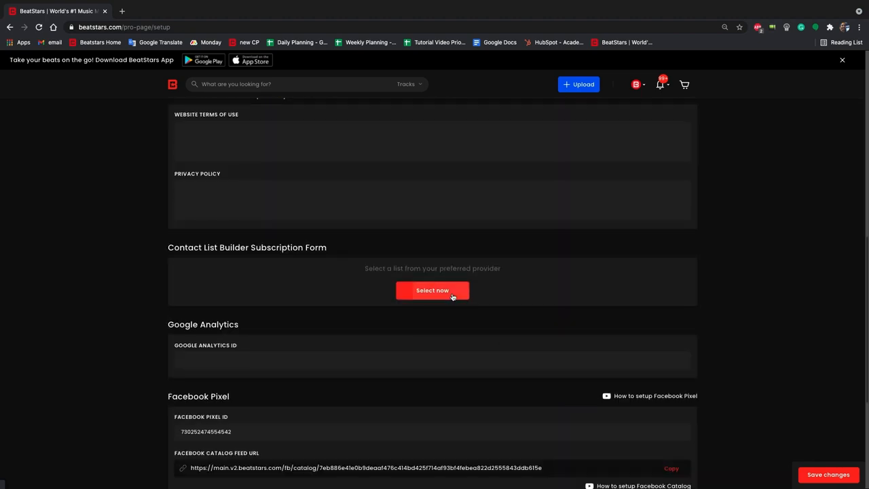
left_click(432, 290)
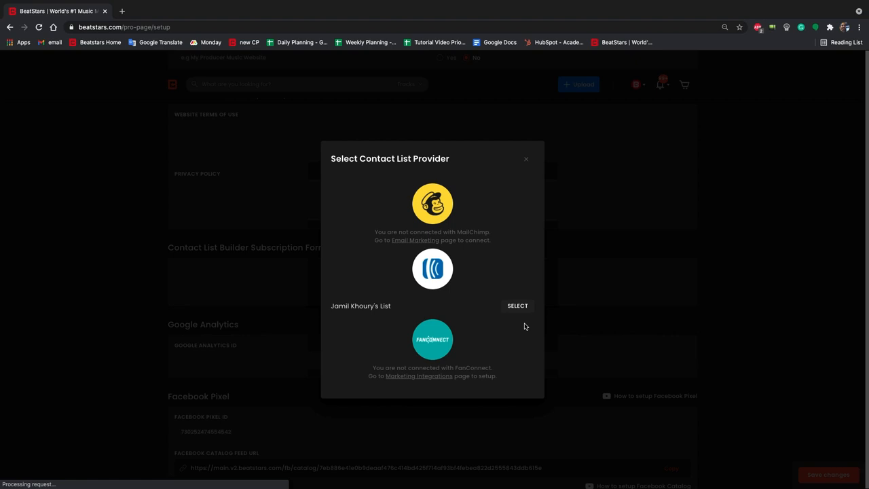
left_click(517, 306)
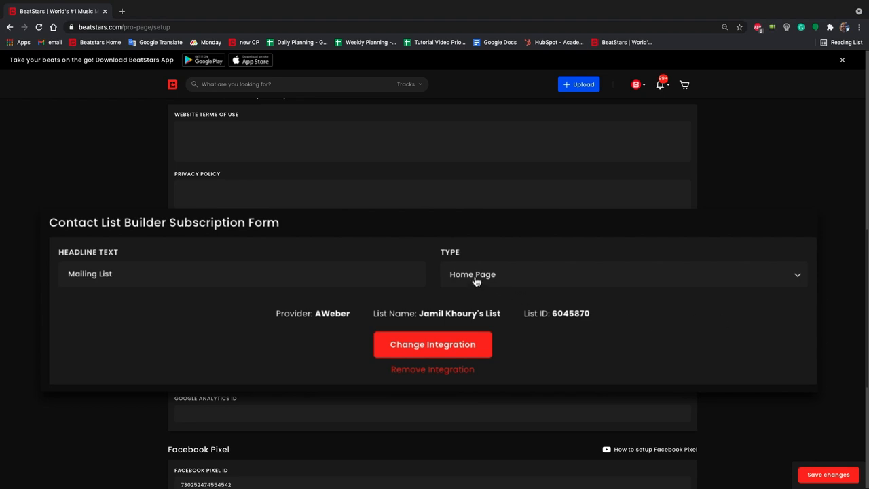
- Set the signup form headline to 'Get 15% off your purchase'
left_click(108, 272)
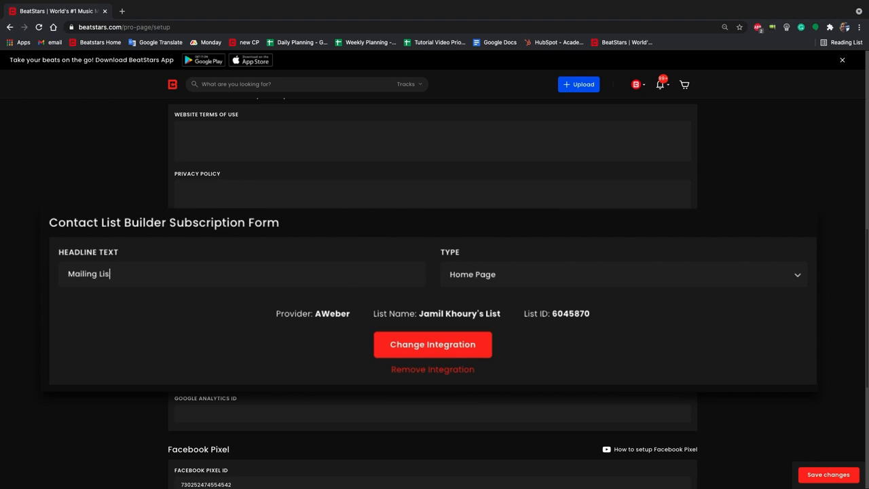
type("Get 15% off your")
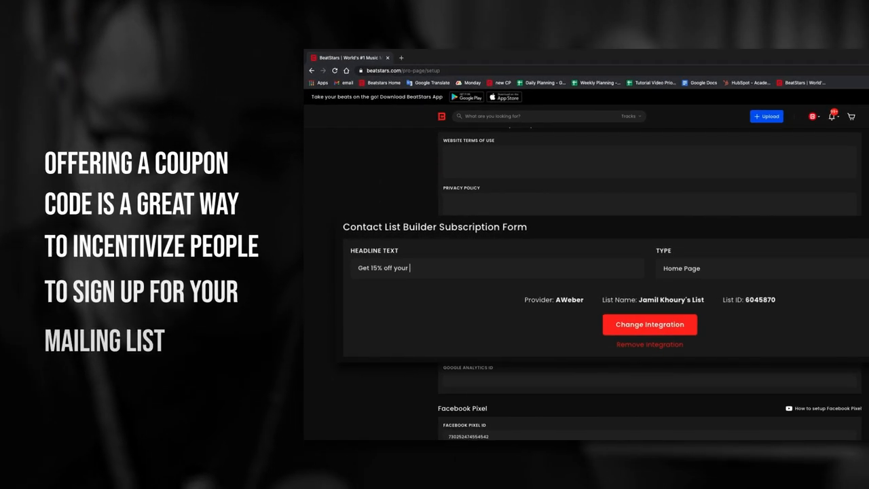
type("purchase")
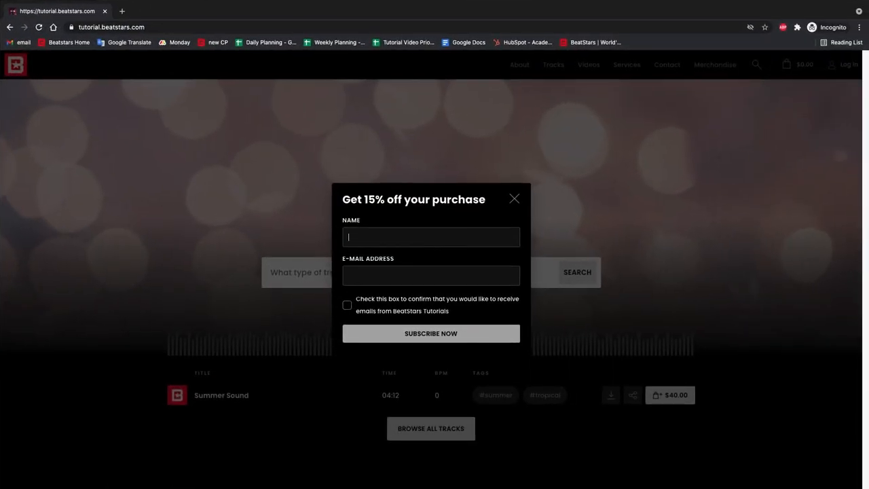
type("Sidney")
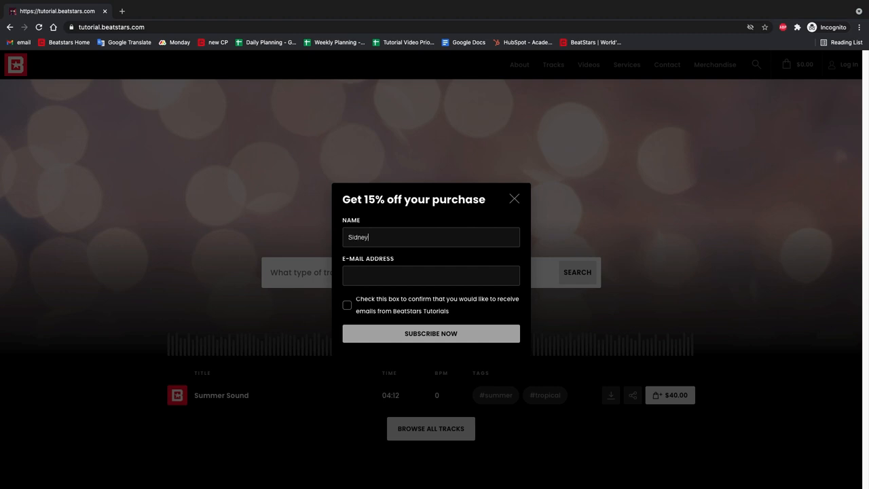
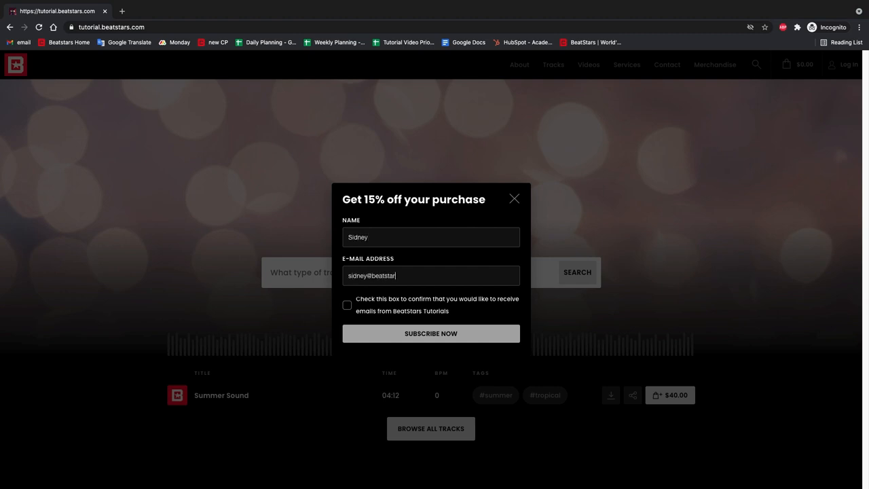
left_click(431, 334)
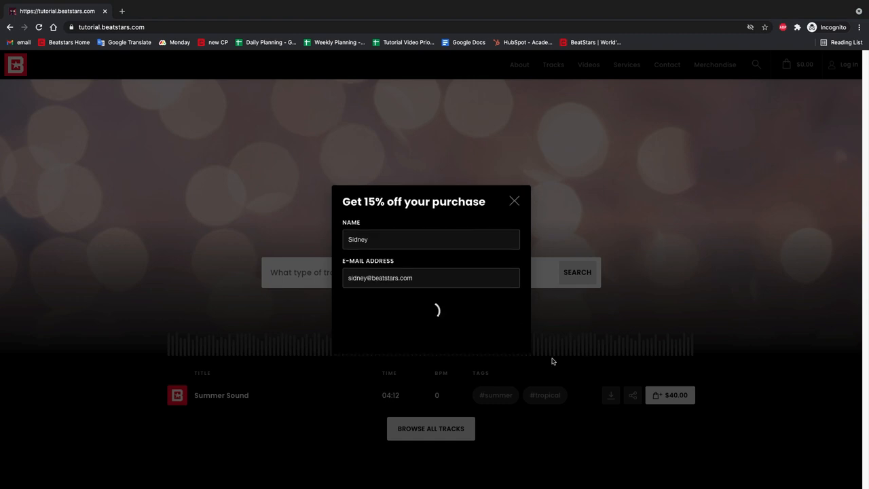
left_click(577, 271)
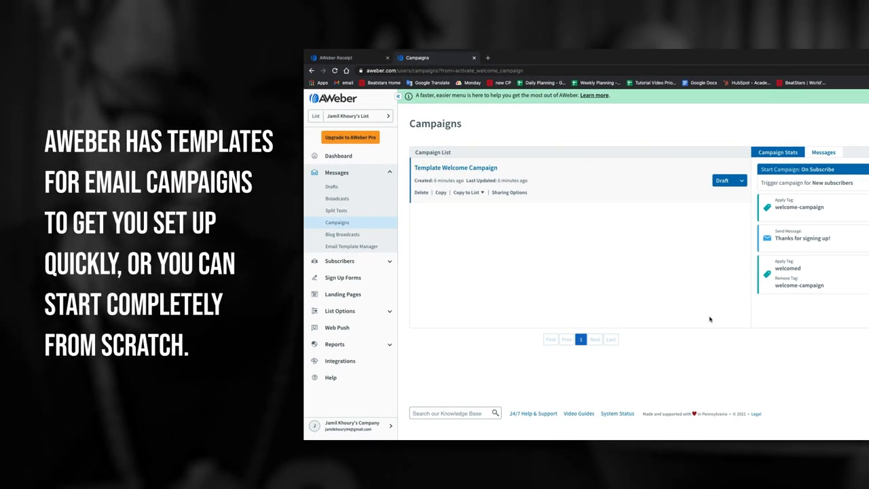
- Open the Template Welcome Campaign and view the 'Thanks for signing up!' message step
left_click(456, 169)
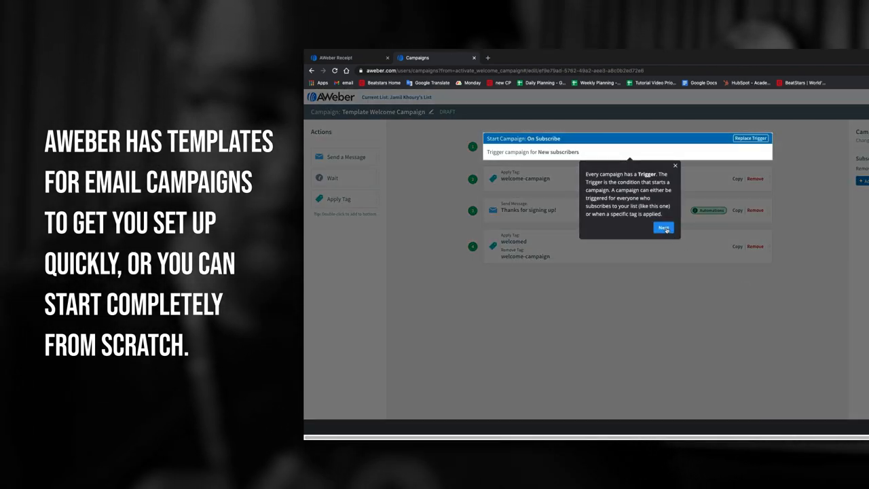
left_click(663, 228)
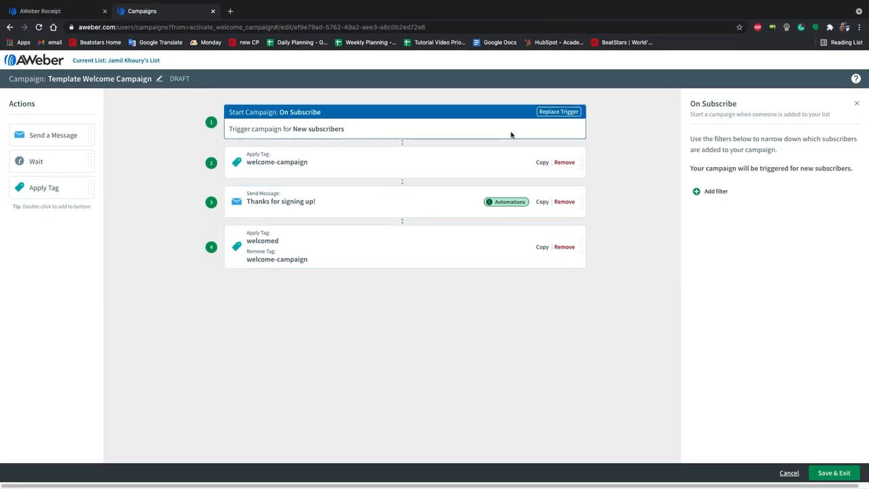
mouse_move(632, 188)
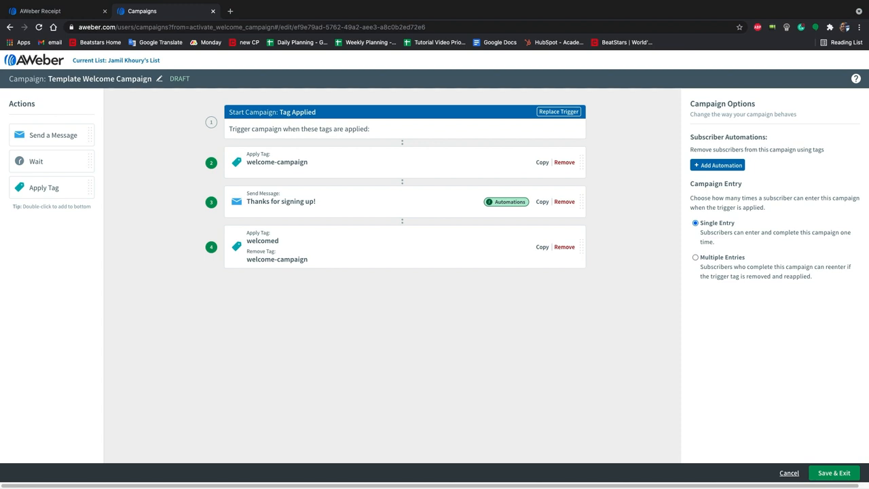
mouse_move(605, 158)
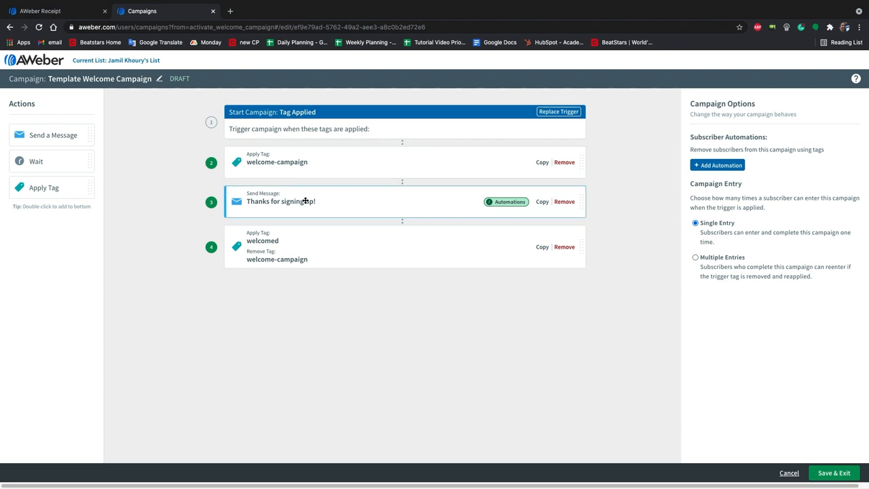
left_click(279, 201)
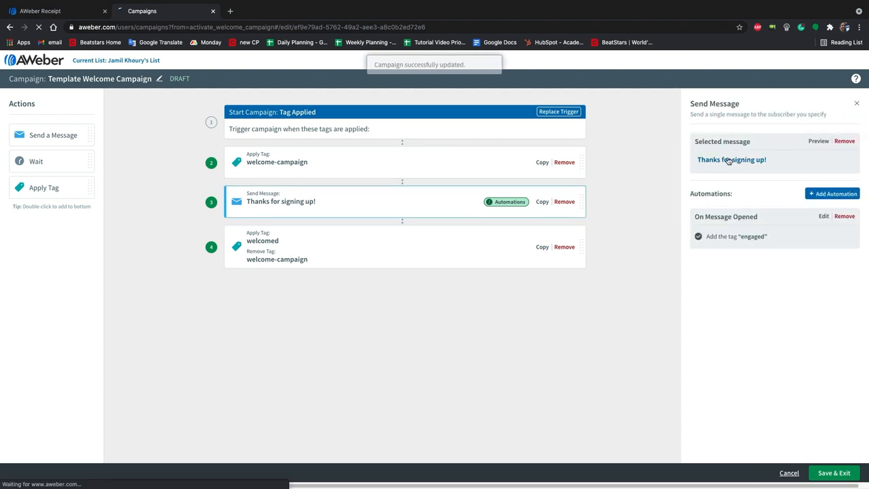
- Set the subject to 'Here's 15% off your next purchase with BeatsByStellar' plus an emoji
left_click(730, 159)
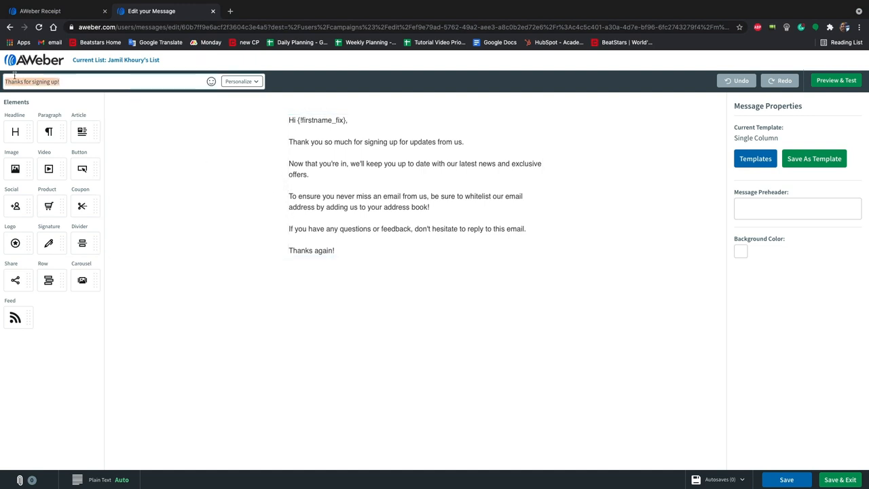
type("Here's 15% off your next purchase wi")
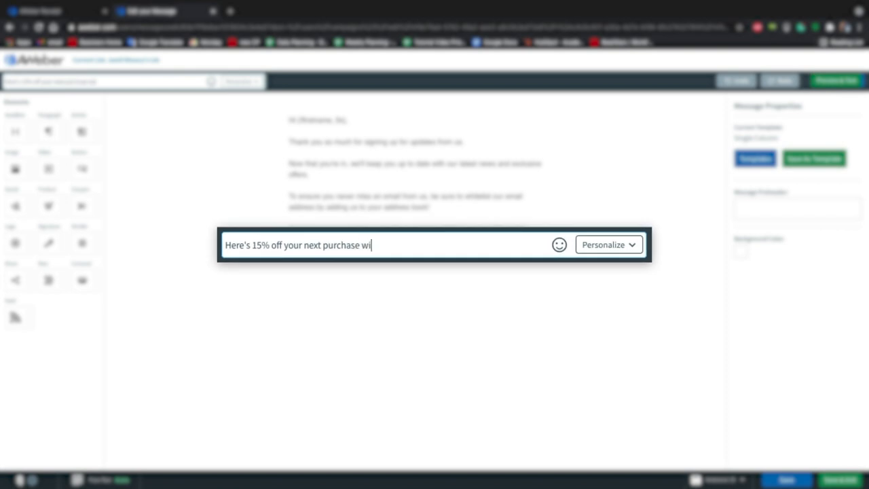
type("th BeatsByStellar")
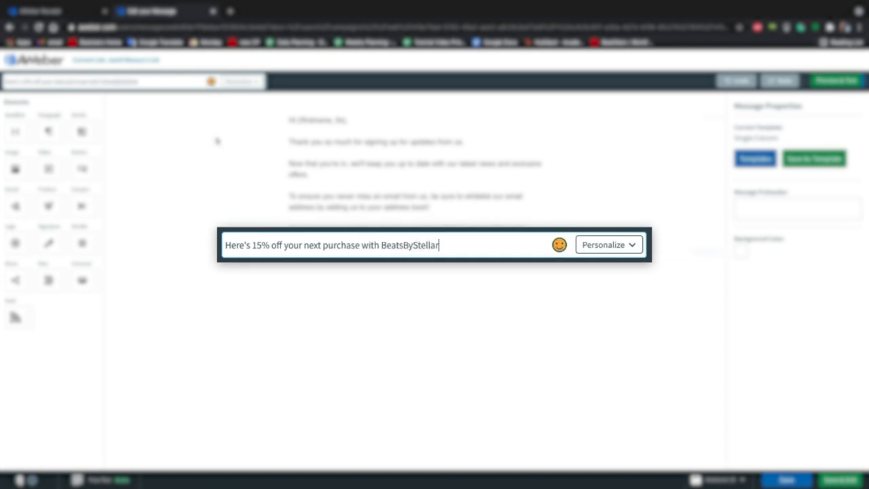
left_click(560, 244)
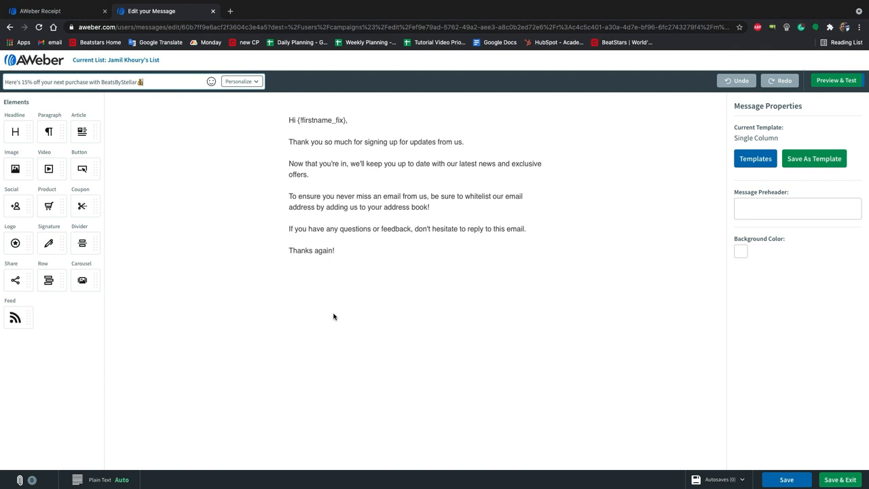
mouse_move(334, 312)
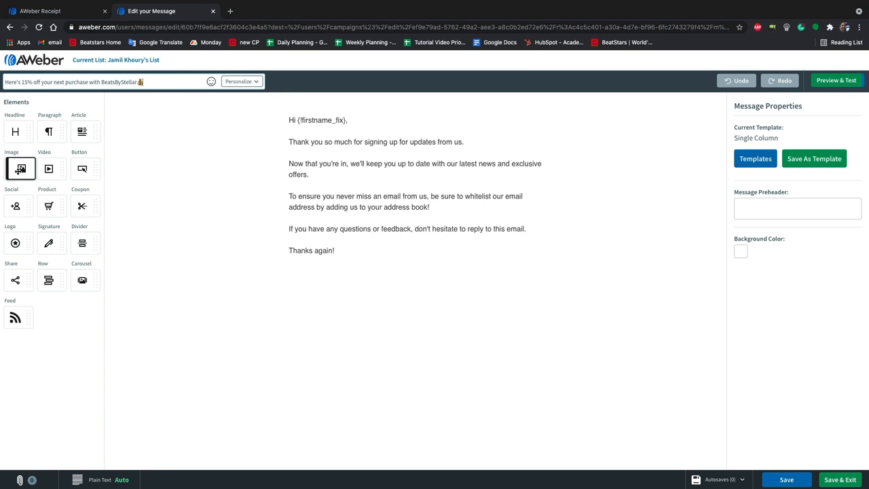
- Add the header image and the greeting and welcome paragraph about new beats, merchandise and discounts
left_click(17, 168)
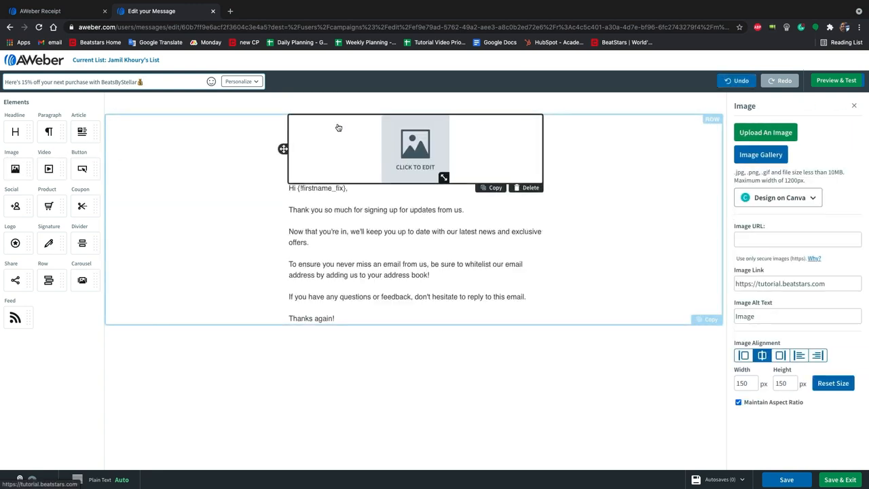
mouse_move(433, 171)
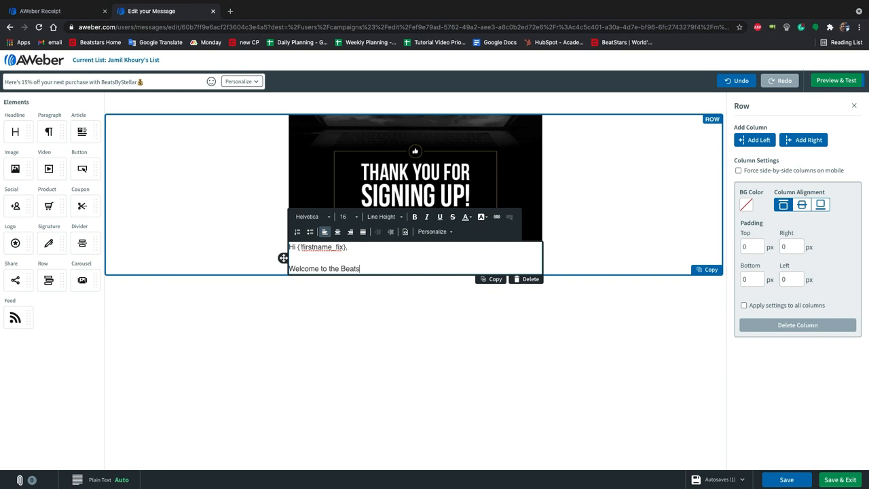
type("byStellar family!")
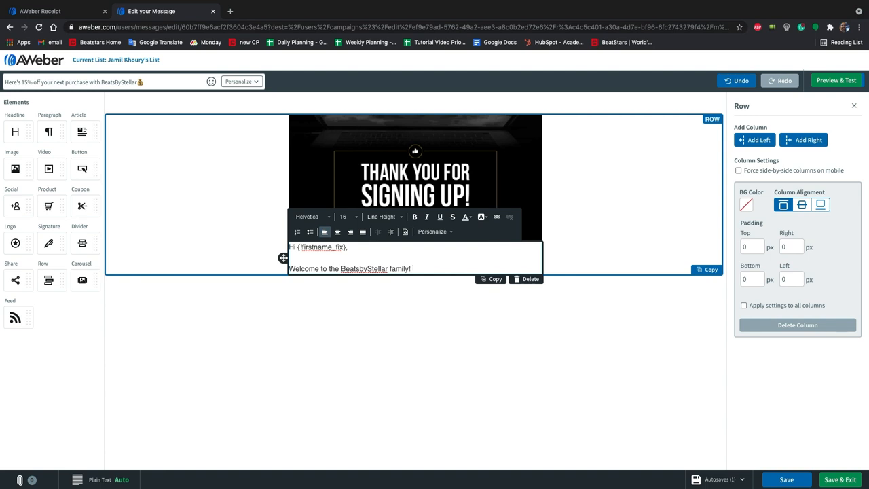
type("You can expect upda")
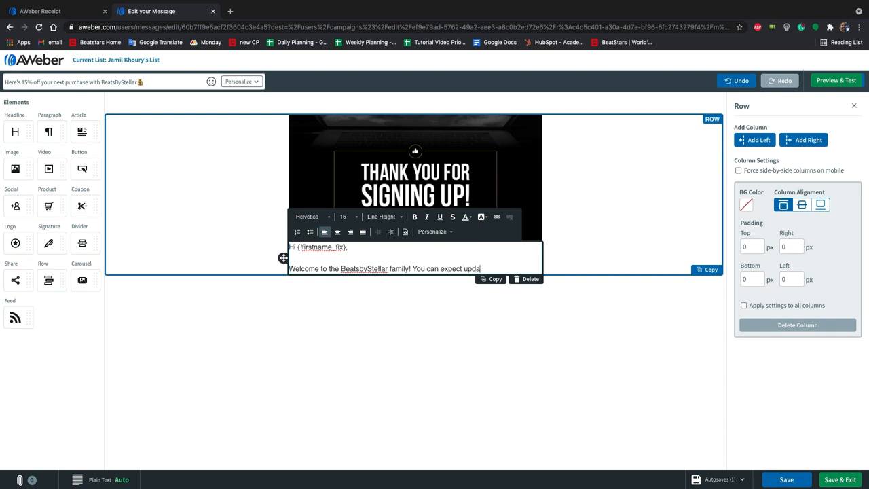
type("tes from us abou")
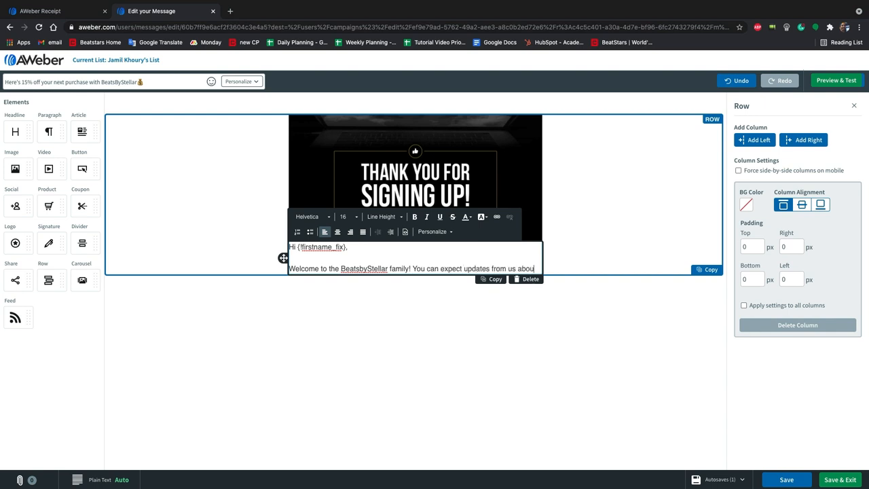
type("new beats")
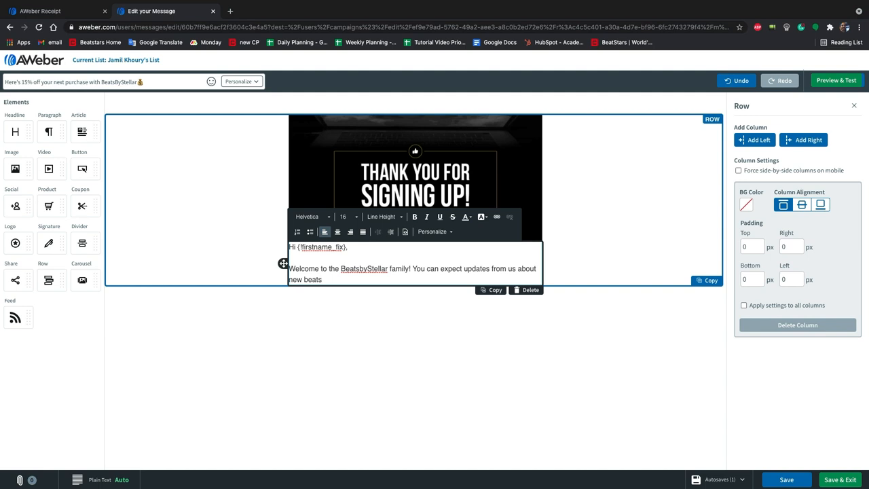
type(", merchandise, and other services.")
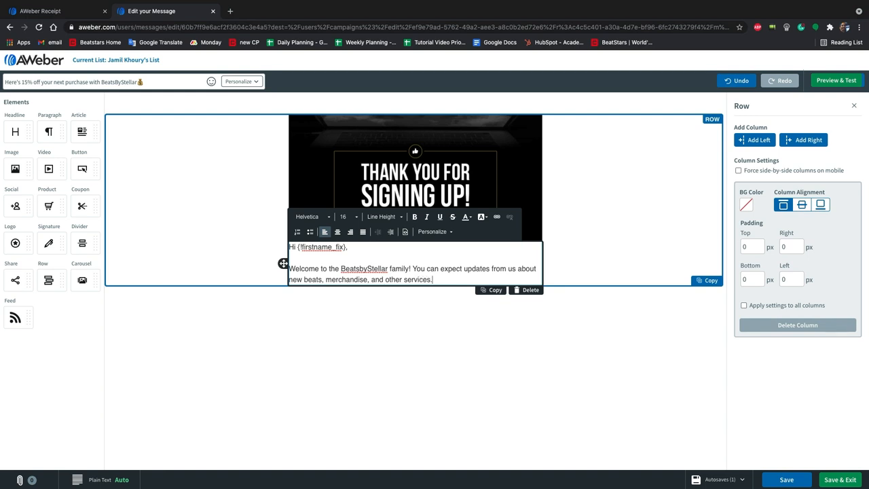
type("And be")
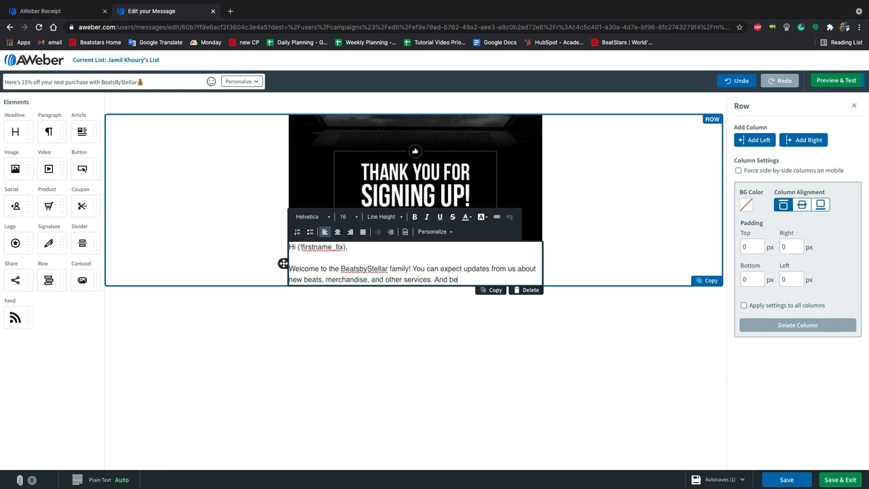
type("st of all...")
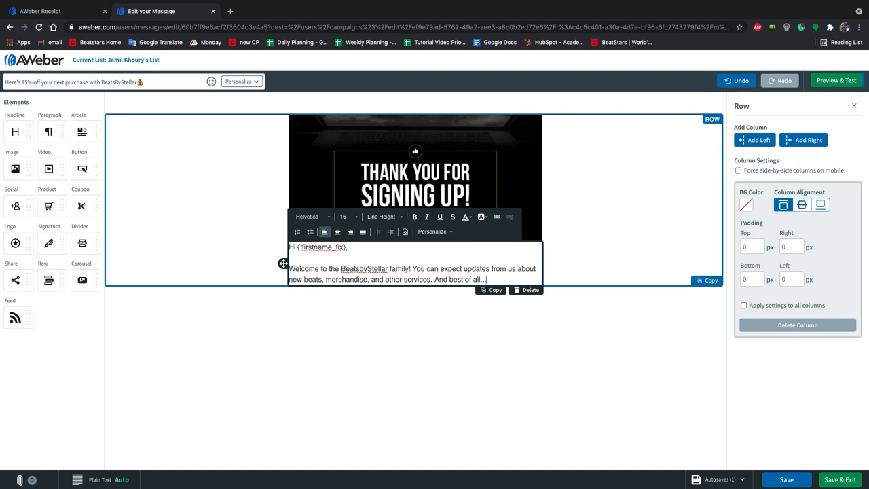
type("discounts!")
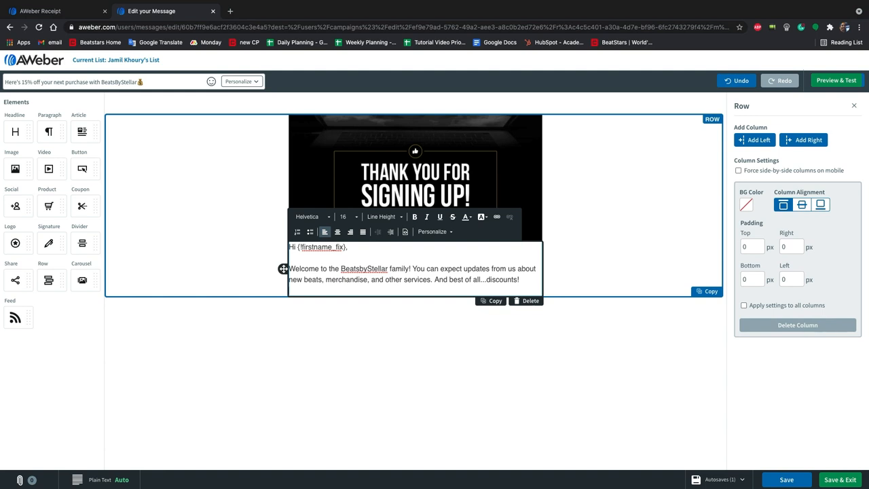
- Write the thanks-for-being-a-valued-member paragraph and the 'As promised, here's 15%' code line
type("Thanks")
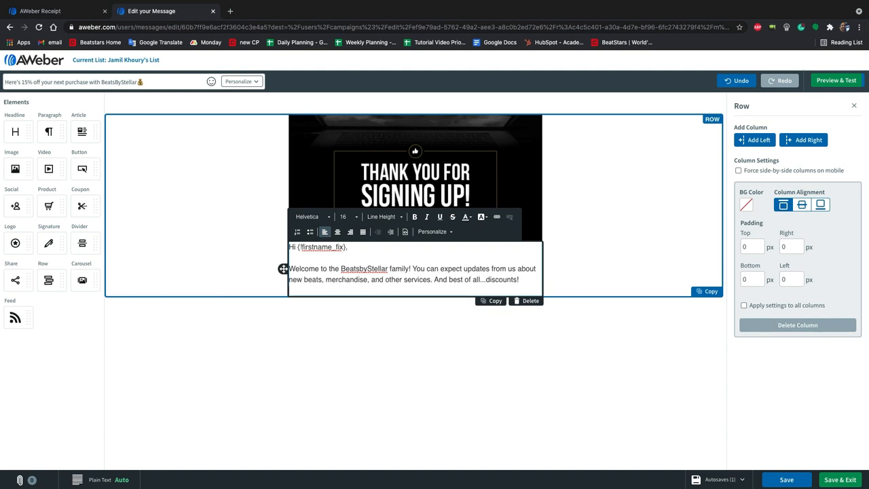
type("Thanks for bei")
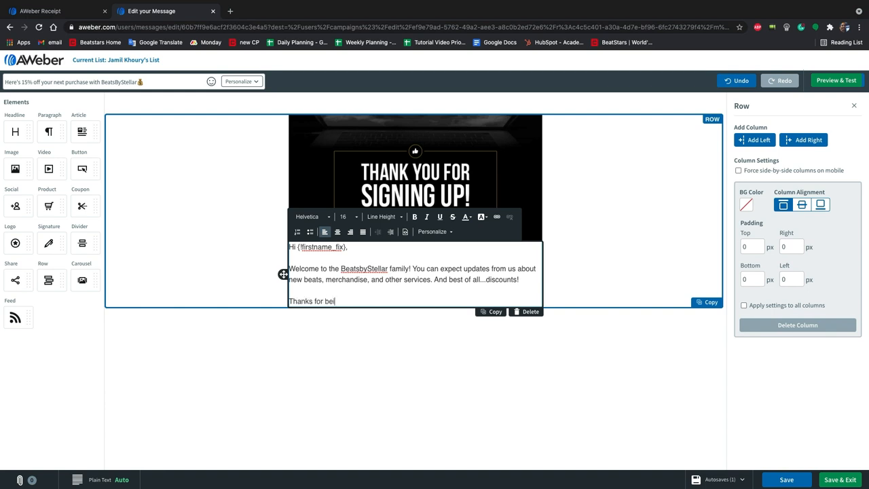
type("ng a valued member.")
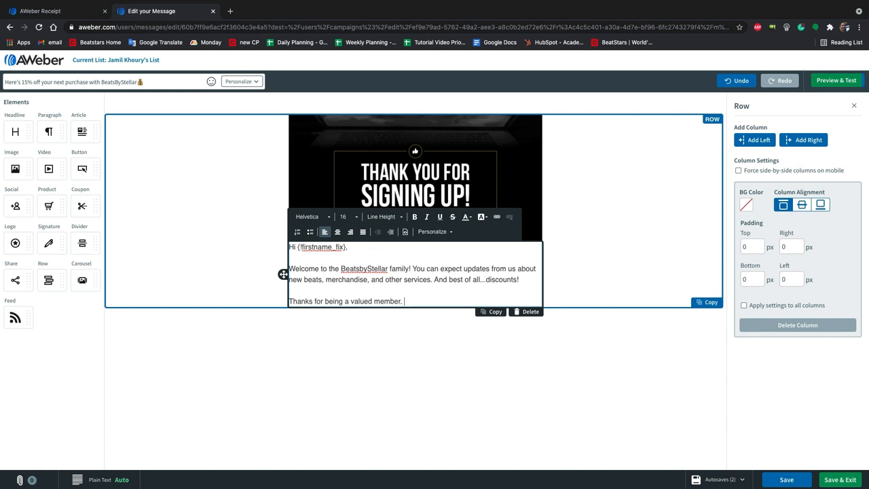
type("As p")
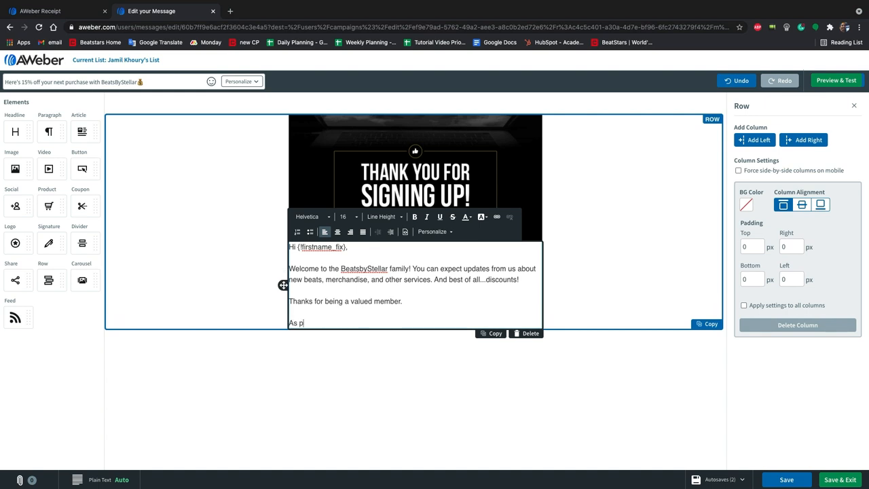
type("romised, here's 1")
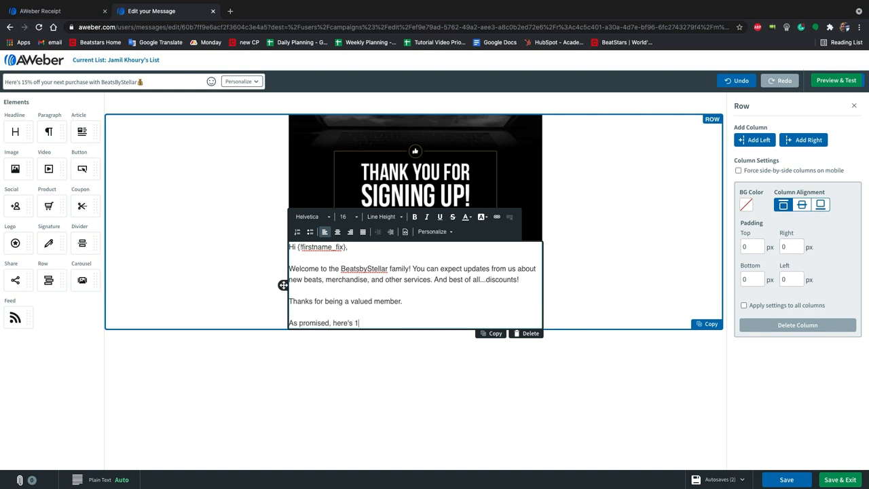
type("5%")
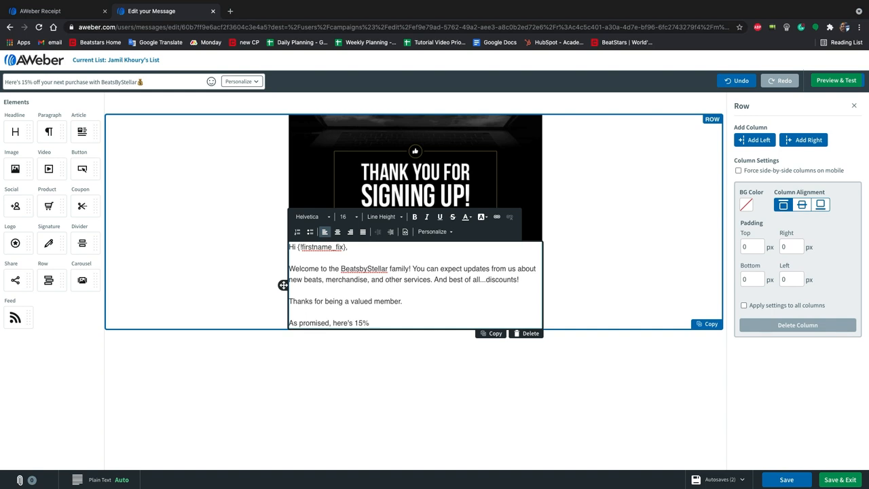
type("your code for")
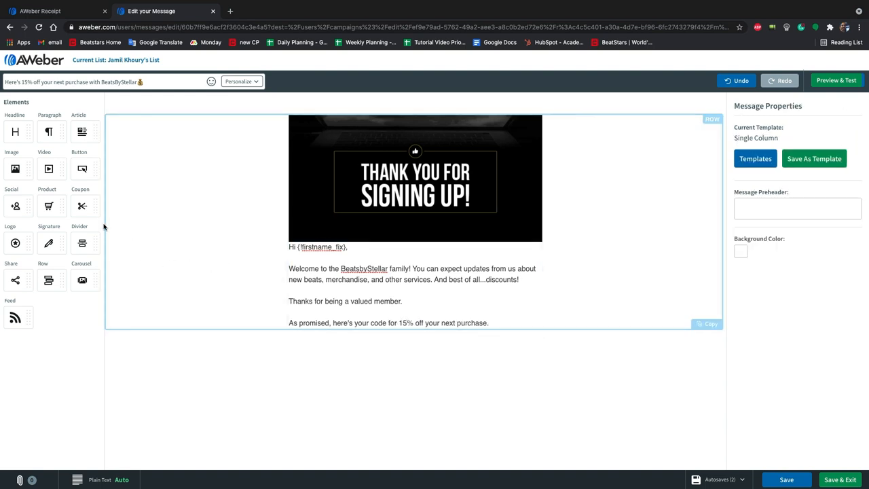
- Place a Coupon block below the 15% code line in the email
left_click(388, 323)
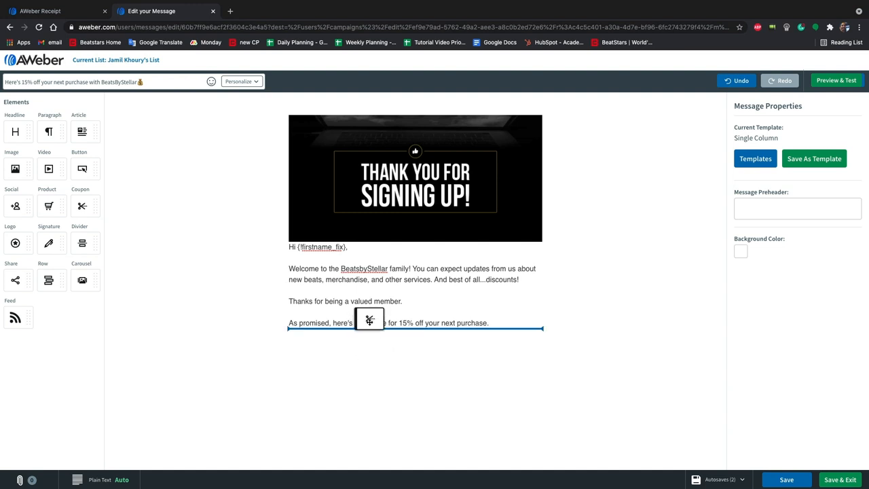
left_click(369, 319)
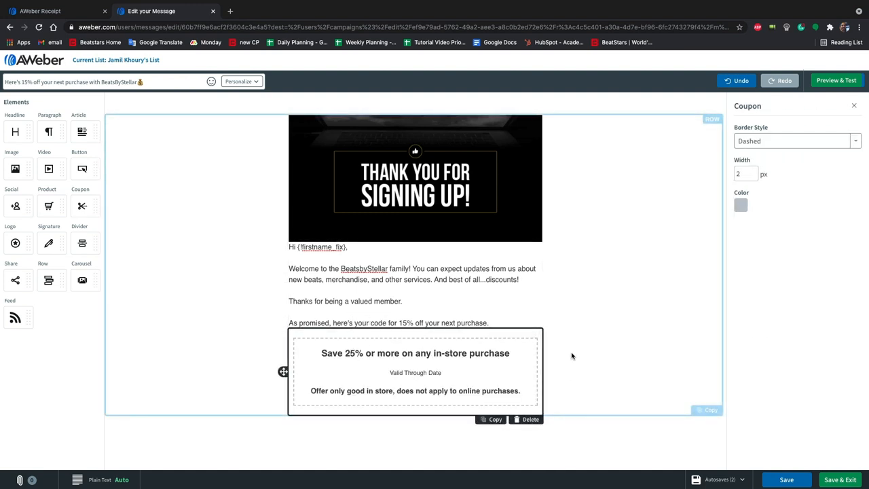
mouse_move(667, 369)
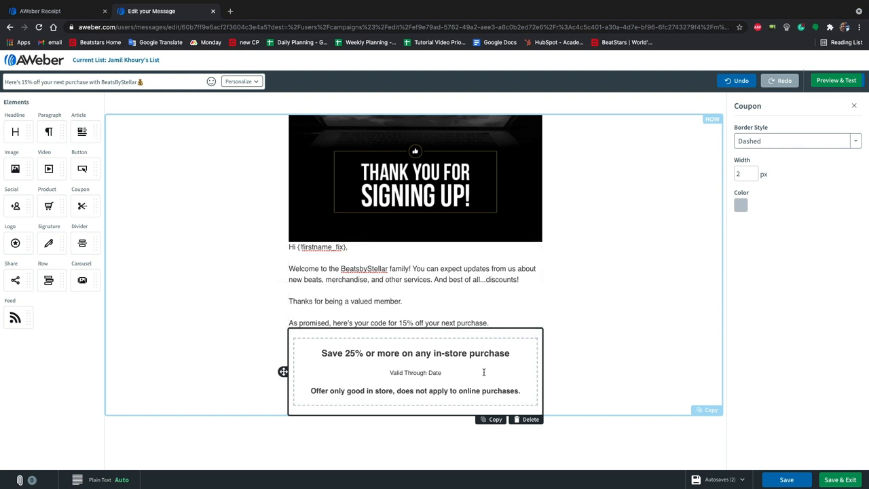
- Start a new coupon code from the BeatStars Discounts page
left_click(271, 11)
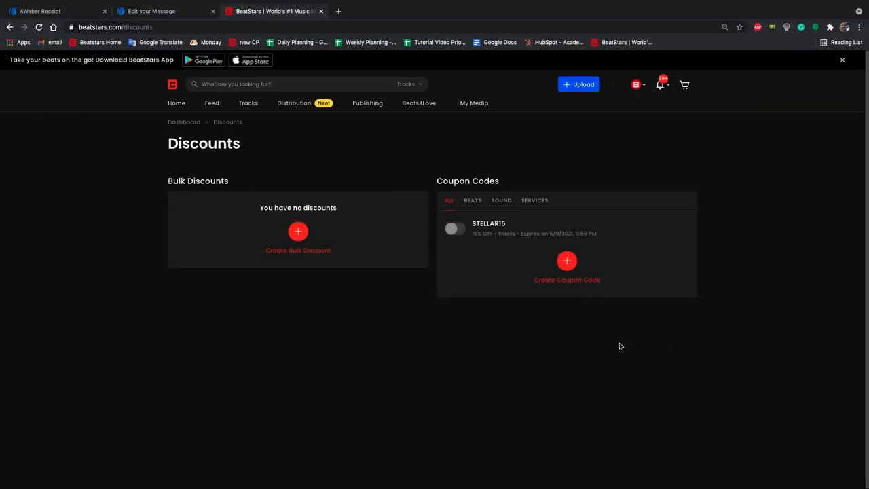
mouse_move(590, 307)
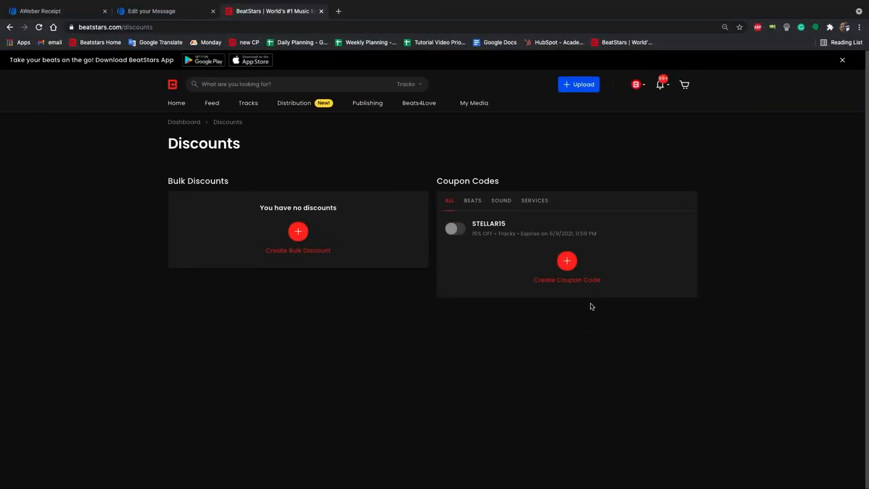
mouse_move(566, 261)
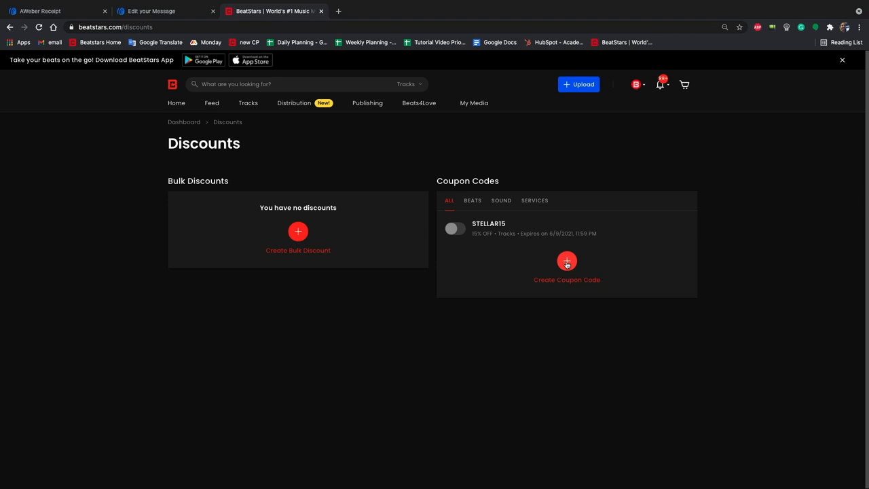
left_click(568, 260)
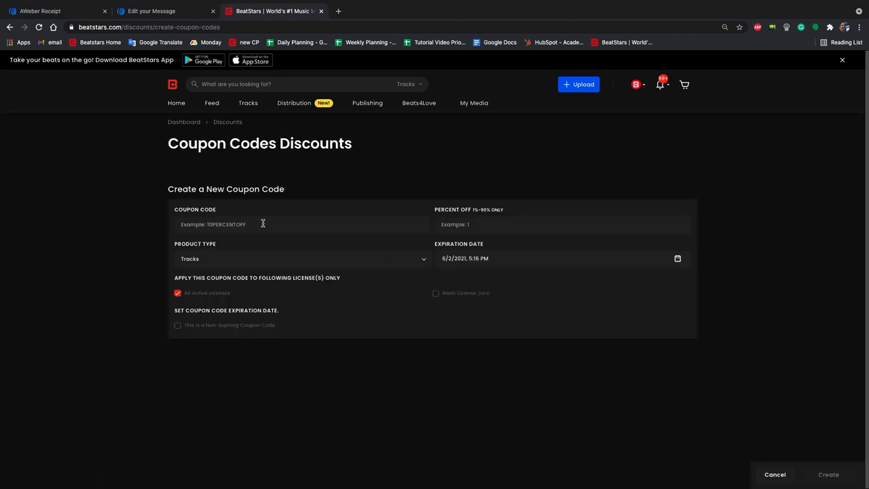
- Create coupon 15PERCENT with 15 percent off tracks and an expiration date
type("15PERCENT")
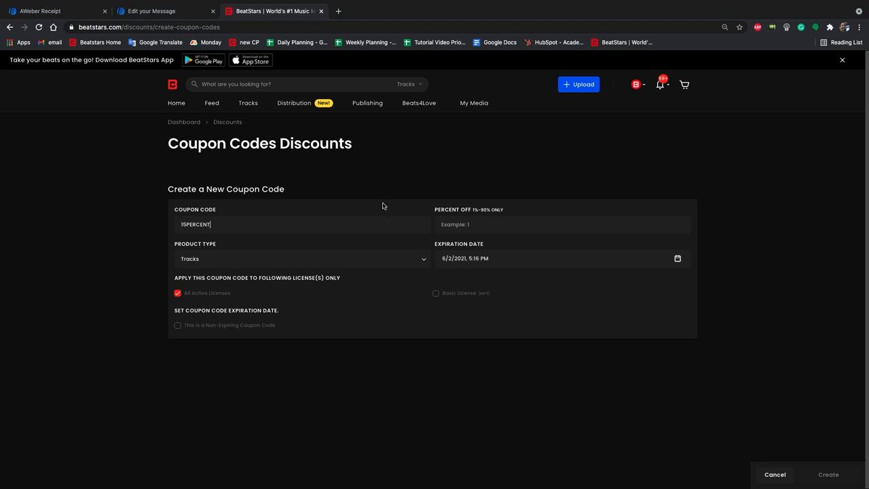
type("15")
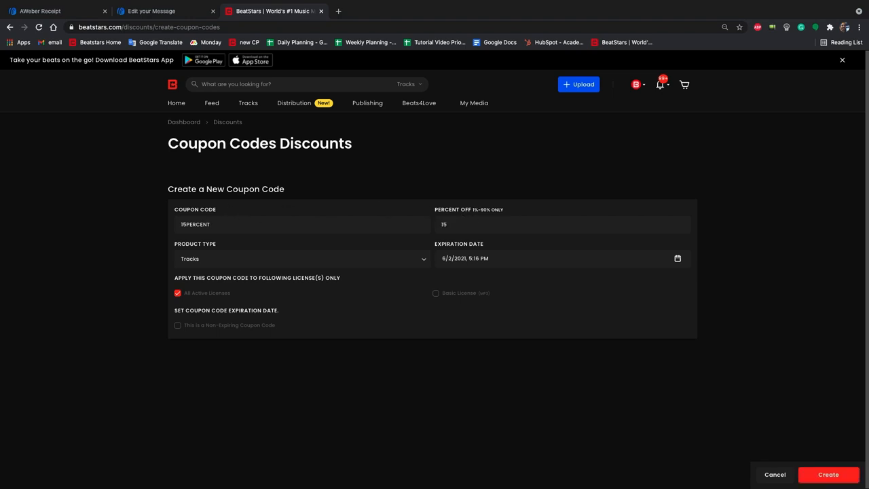
left_click(450, 224)
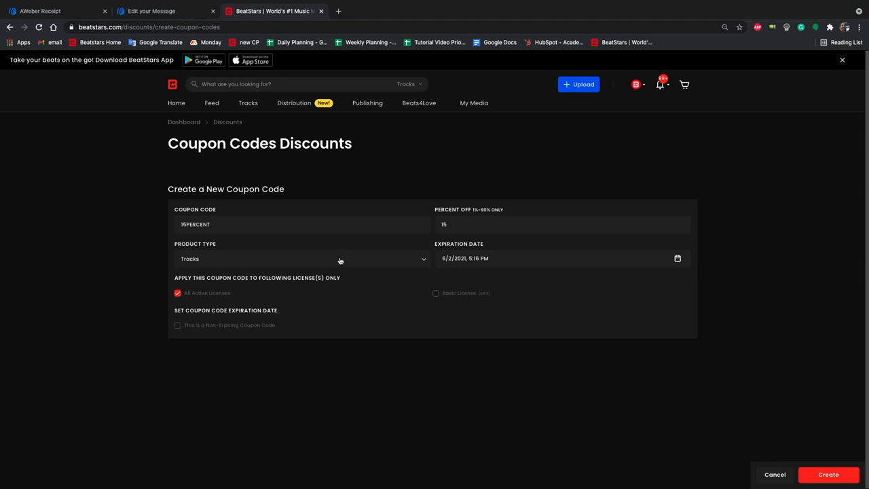
left_click(445, 224)
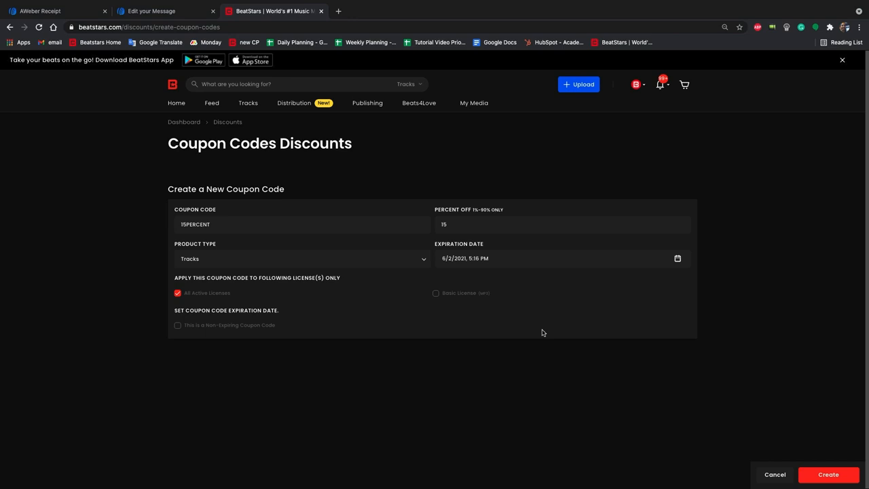
mouse_move(687, 238)
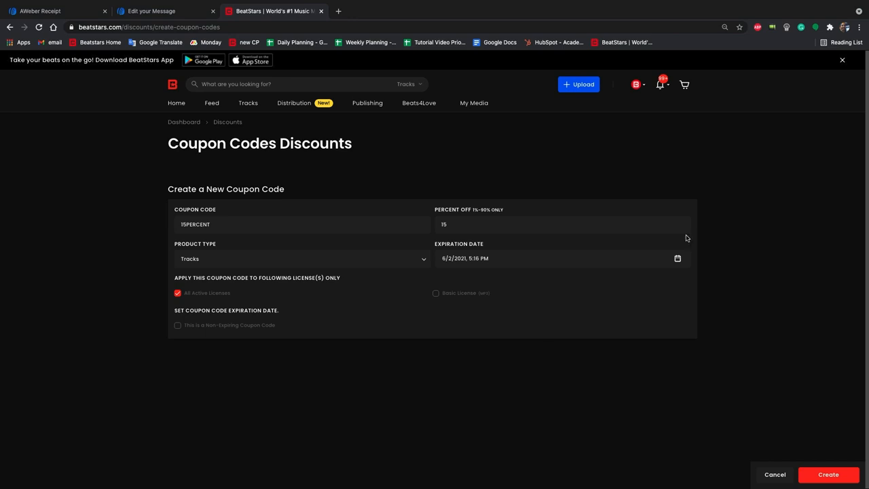
left_click(676, 258)
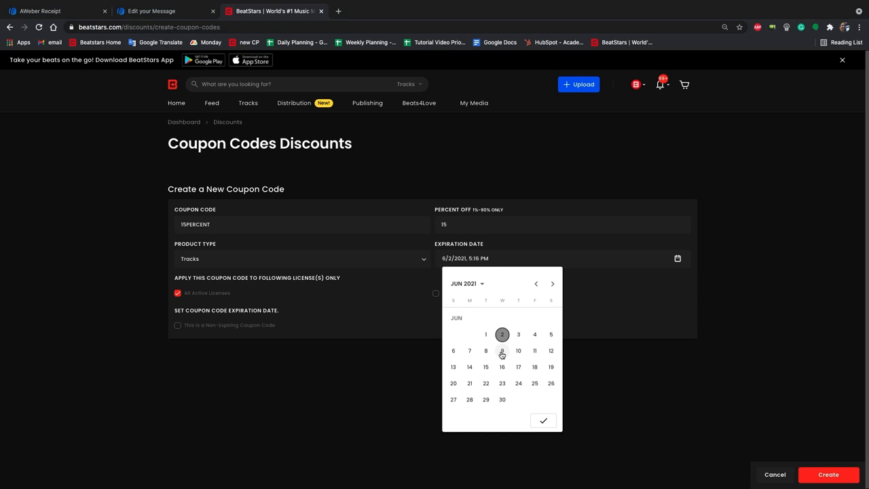
left_click(828, 474)
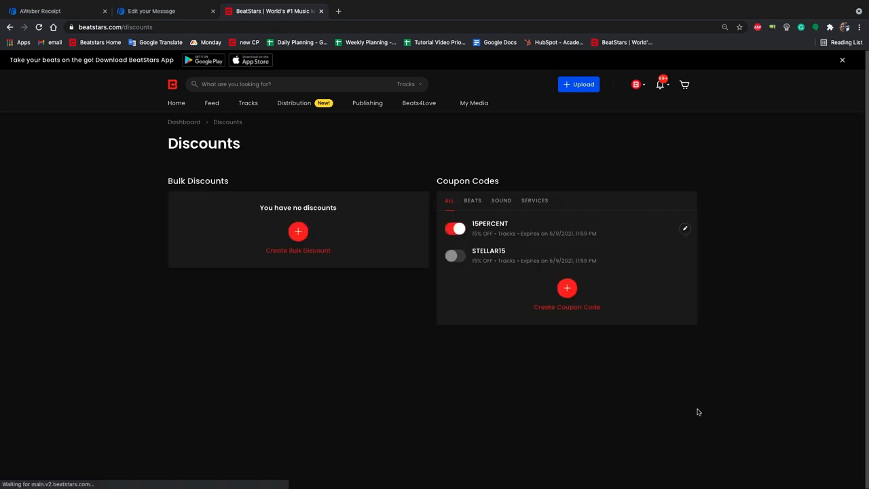
mouse_move(592, 343)
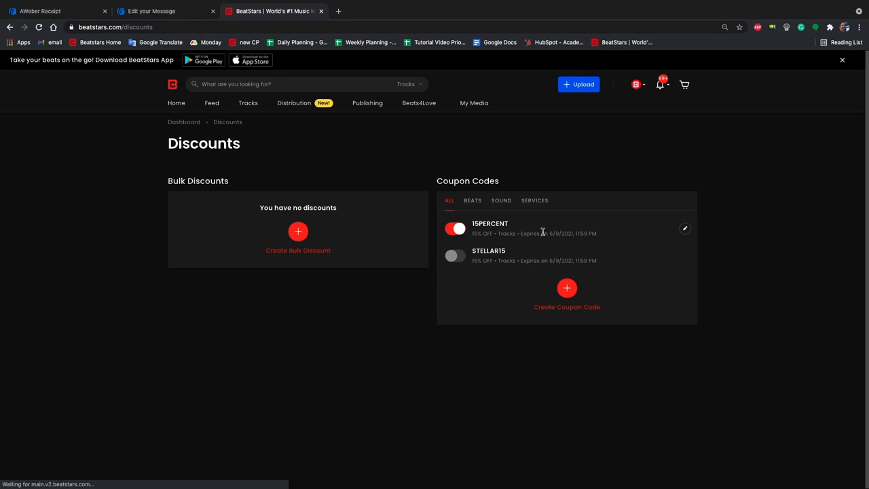
mouse_move(551, 177)
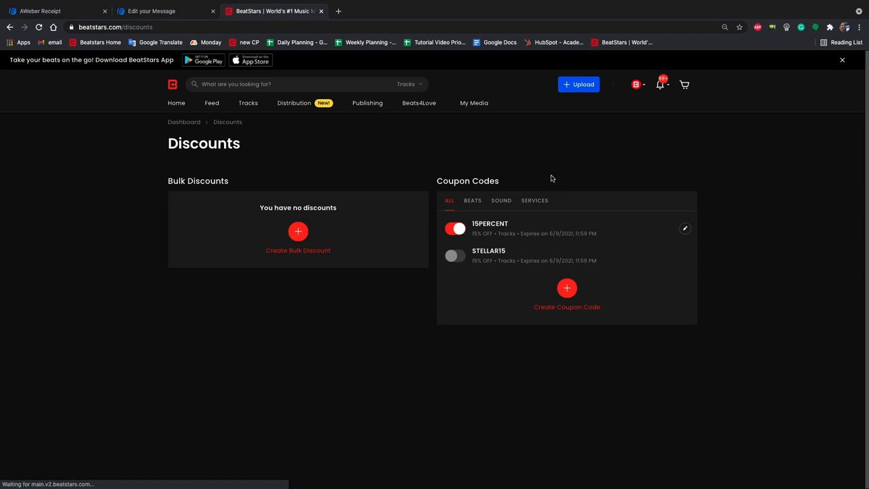
- Return to the AWeber 'Edit your Message' tab with the coupon block in place
left_click(152, 10)
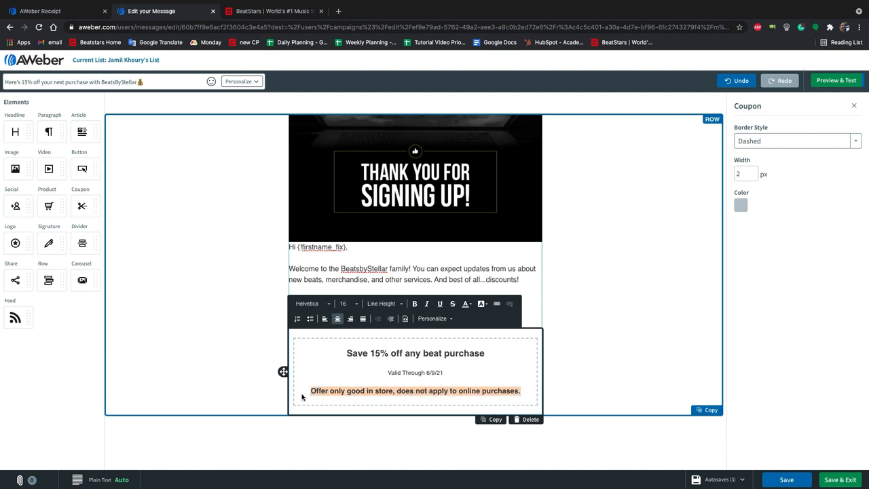
- Set the coupon code shown in the coupon block to 15PERCENT
type("15PERCENT")
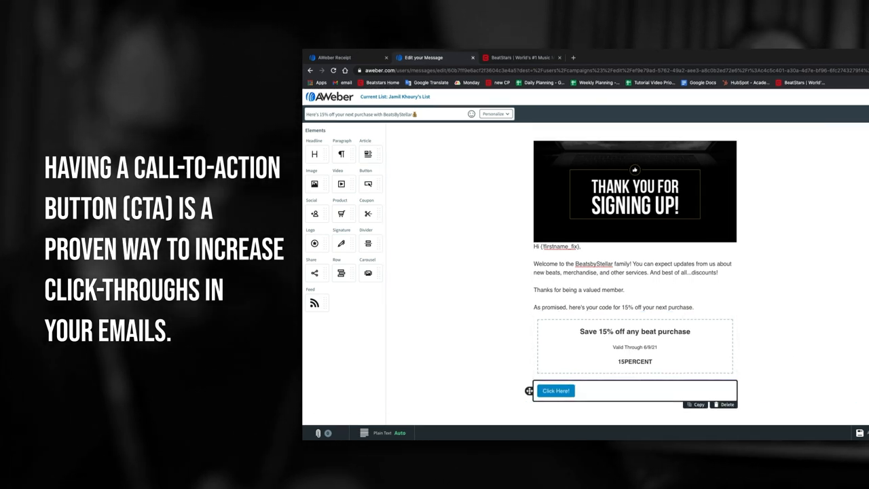
left_click(555, 391)
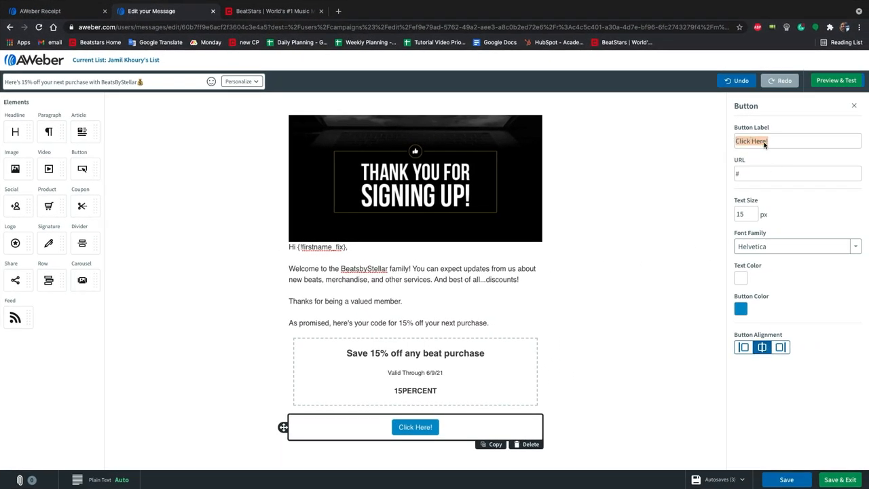
type("Use my coupon")
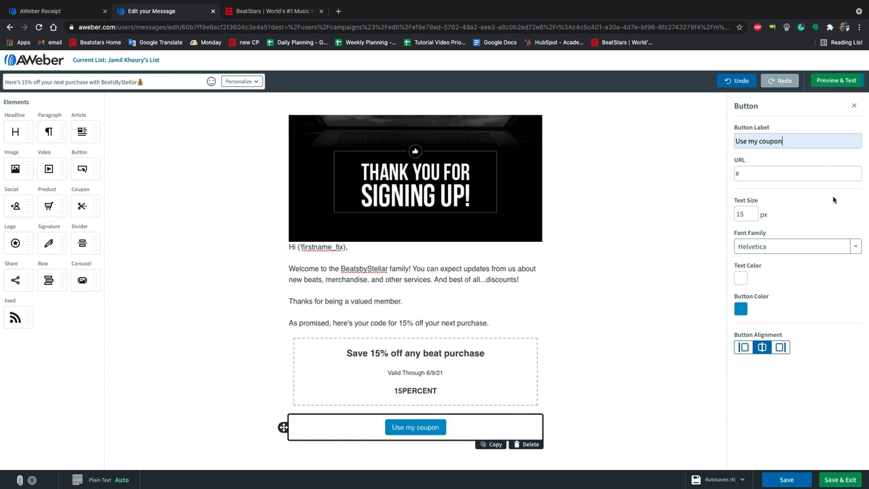
mouse_move(822, 193)
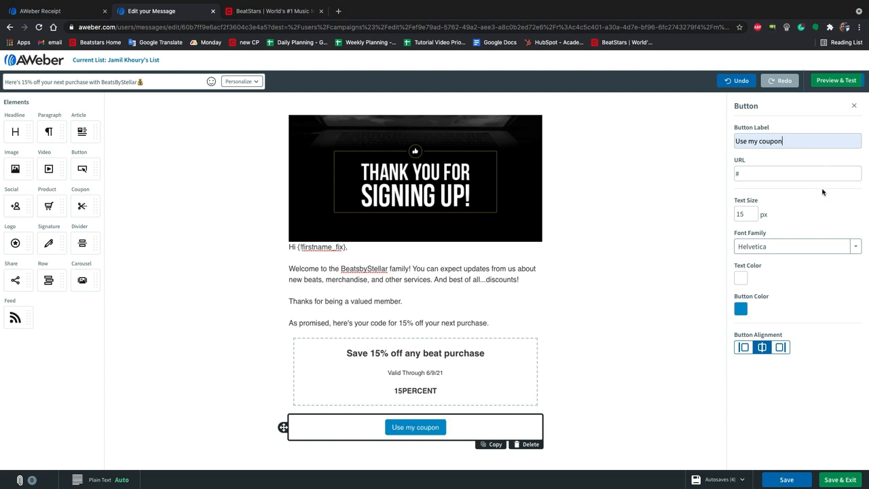
type("https://beatsbystellar.beatstars.com")
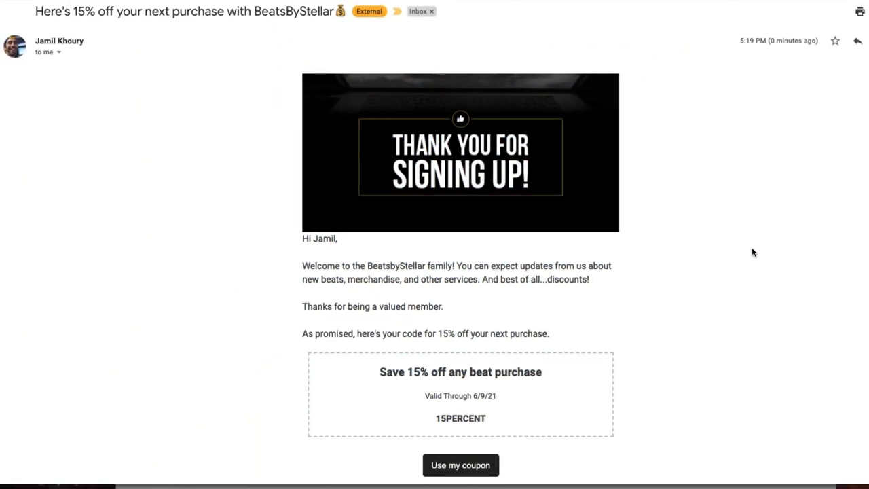
scroll("down", 3)
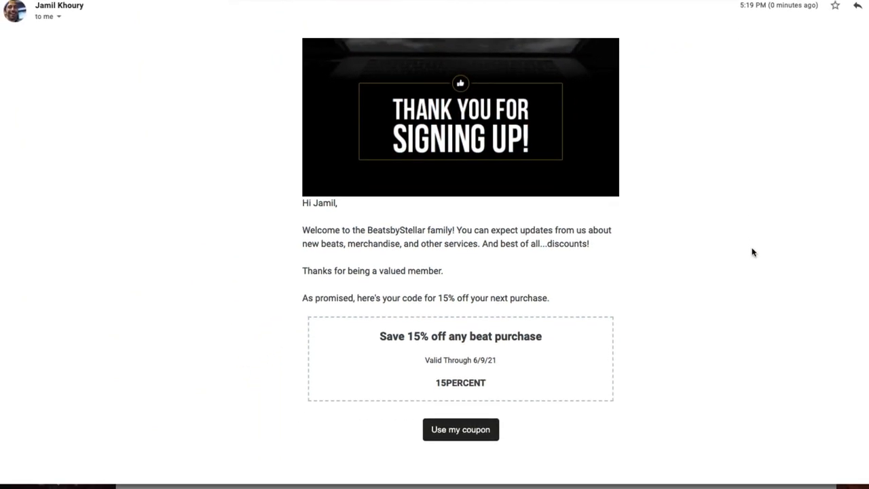